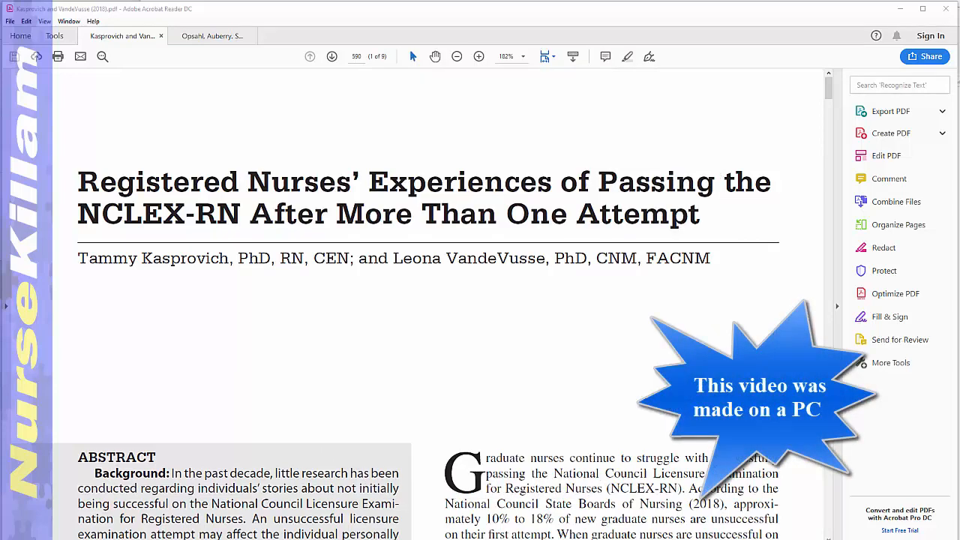
# View the annotated Opsahl example, then return to the Kasprovich article and open Tools
pyautogui.click(212, 36)
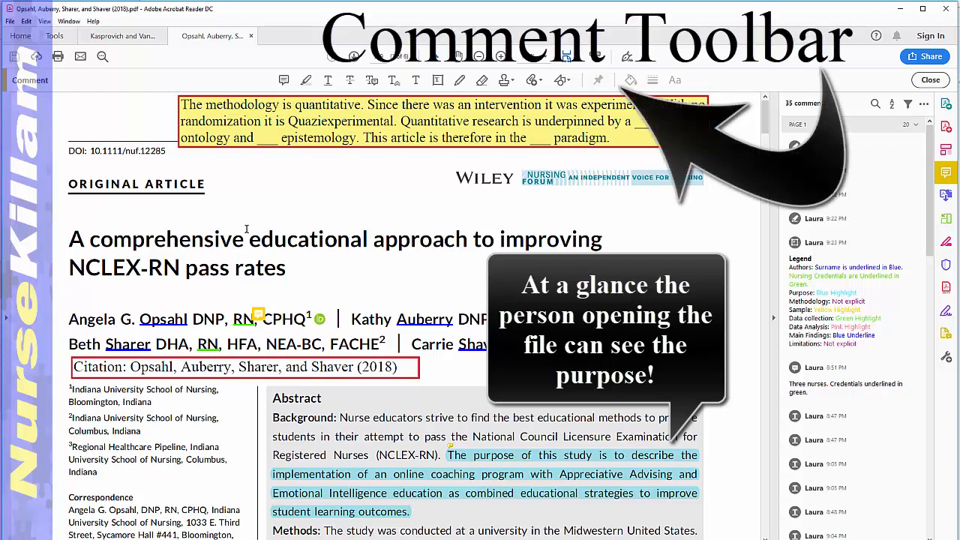
pyautogui.click(120, 35)
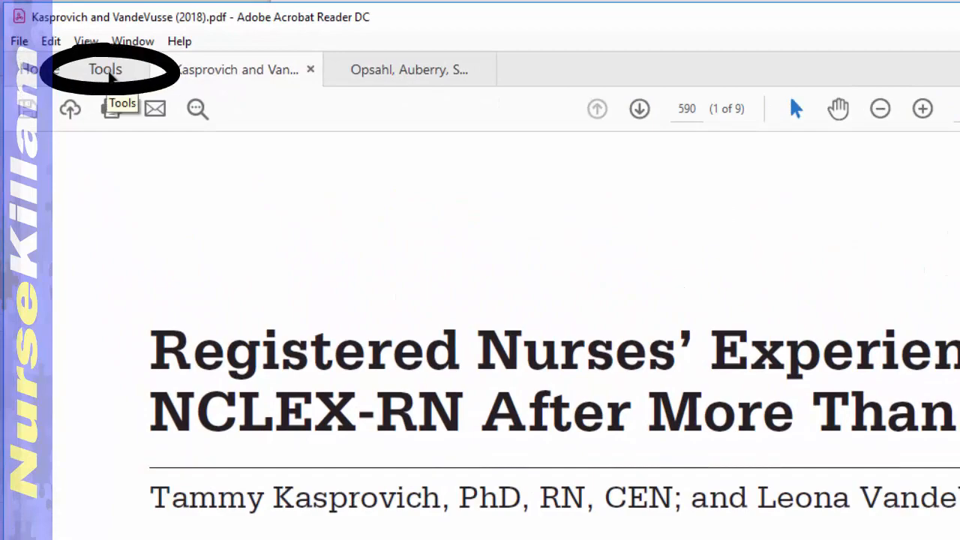
pyautogui.click(105, 69)
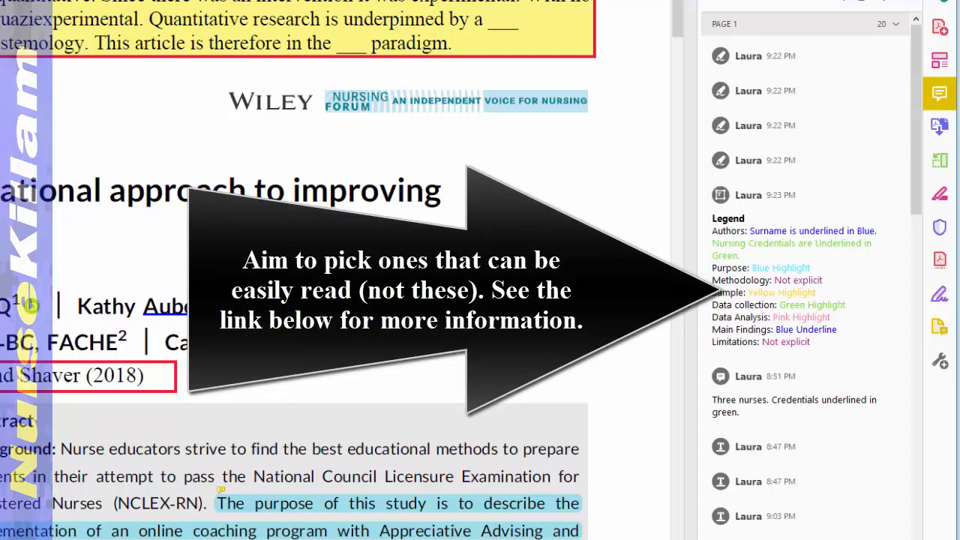
# Place a yellow text box under the authors line on the Kasprovich first page
pyautogui.click(120, 35)
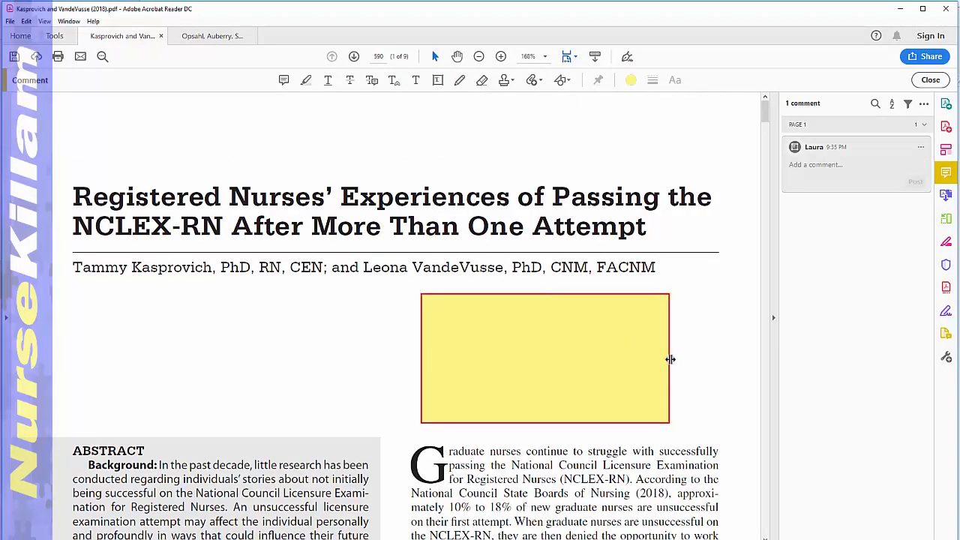
# Set the legend text box fill to No Color and browse the font list
pyautogui.click(630, 80)
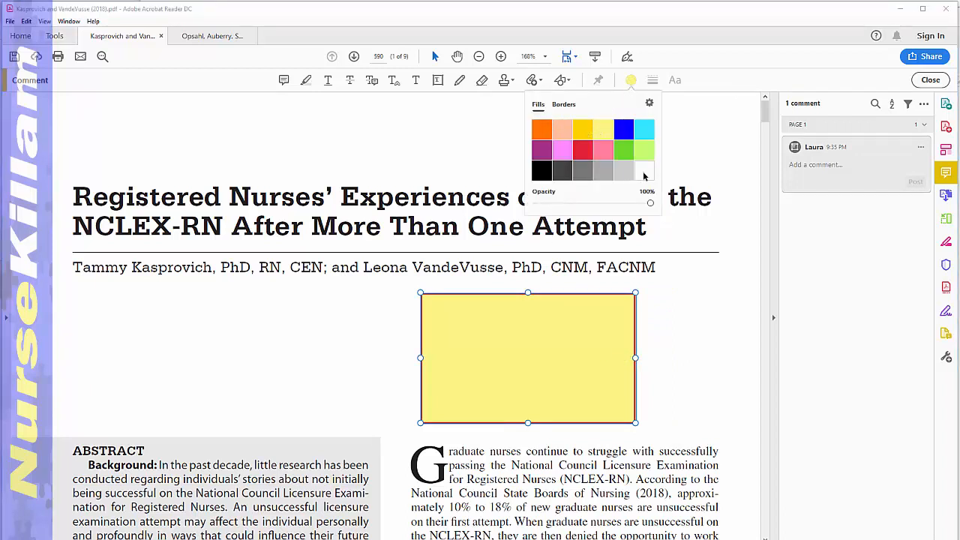
pyautogui.click(643, 170)
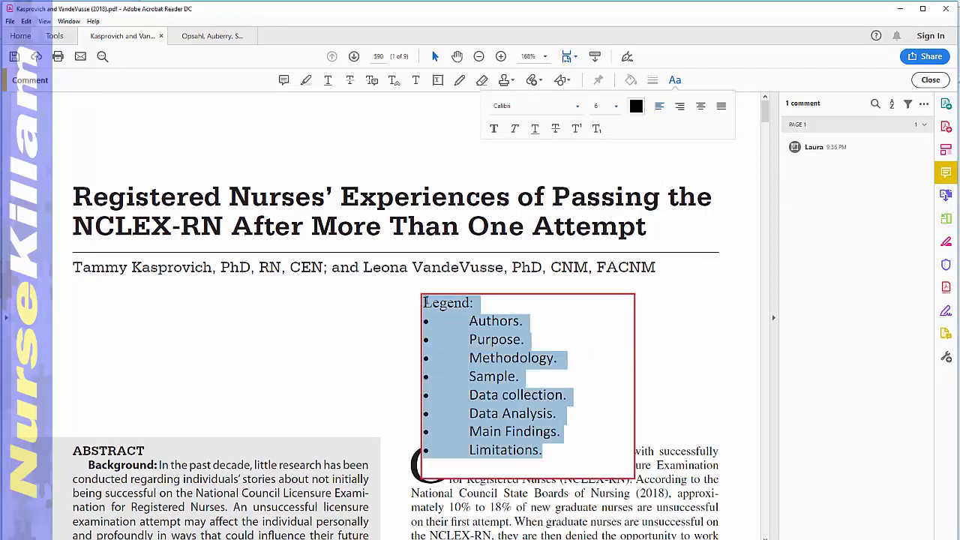
pyautogui.click(578, 105)
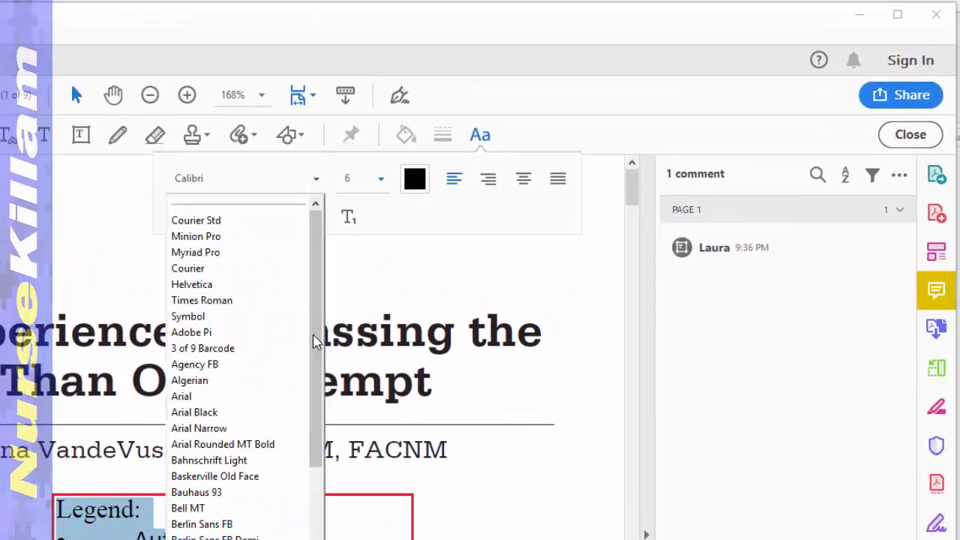
pyautogui.scroll(-3)
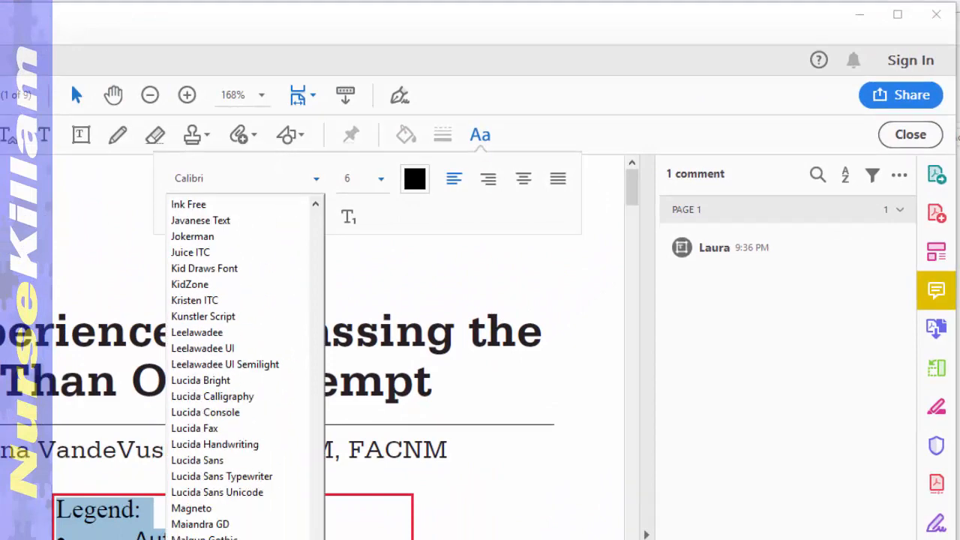
pyautogui.scroll(-3)
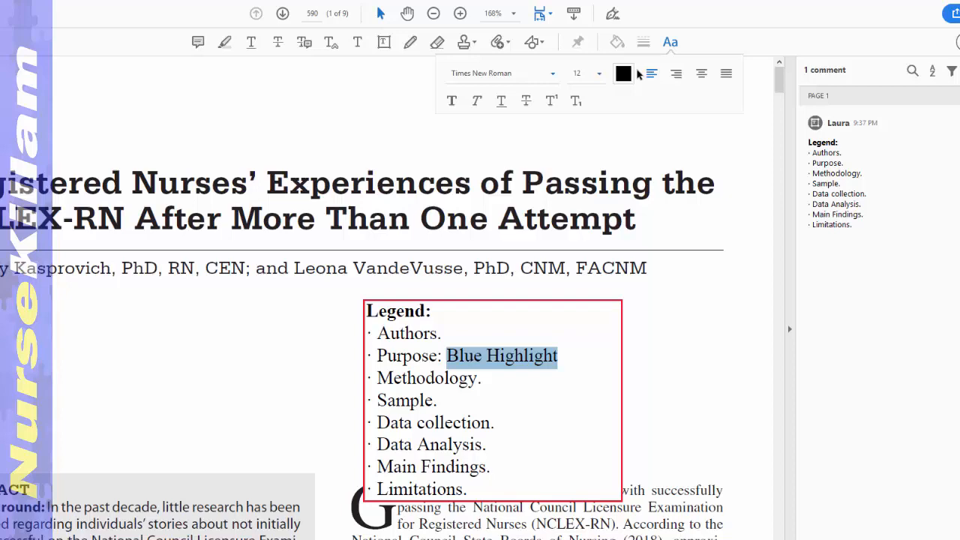
# Colour the 'Blue Highlight' legend text light blue and lower the underline's opacity
pyautogui.click(624, 73)
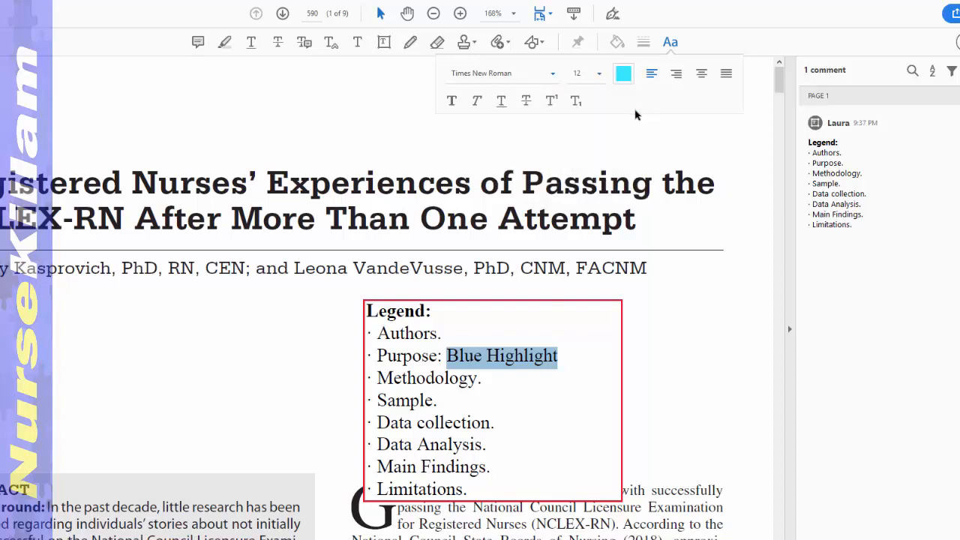
pyautogui.click(623, 73)
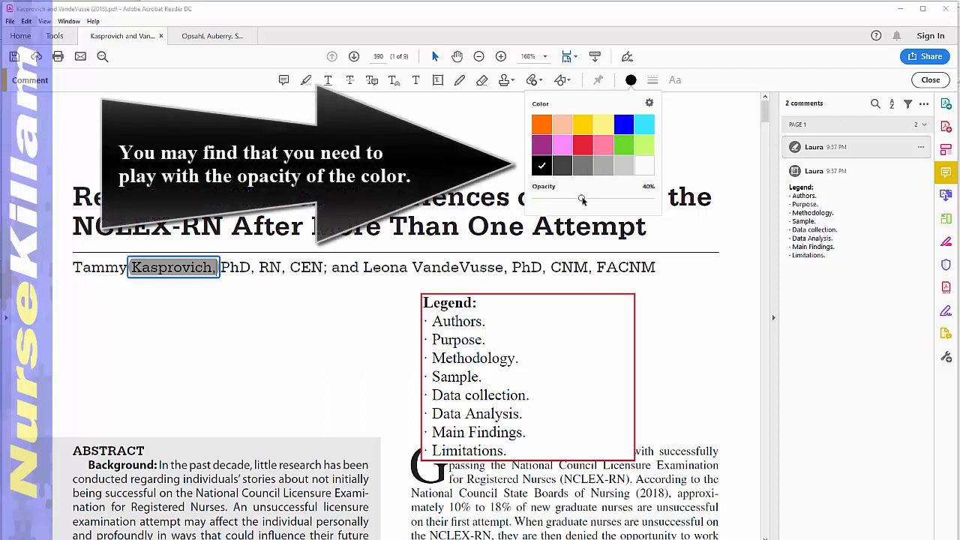
pyautogui.moveTo(582, 197); pyautogui.dragTo(593, 197)
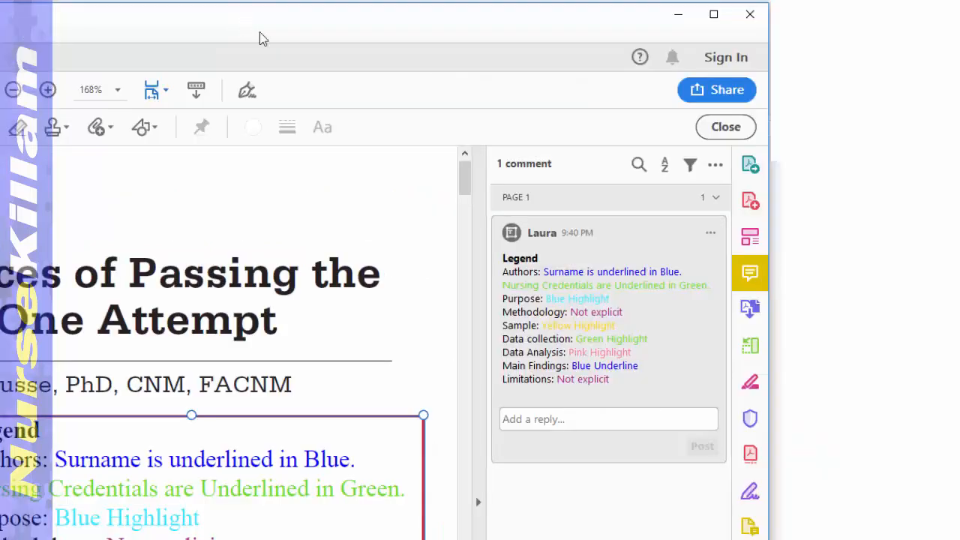
# Copy the Opsahl colour-coded legend box and paste it into the Kasprovich article
pyautogui.click(711, 232)
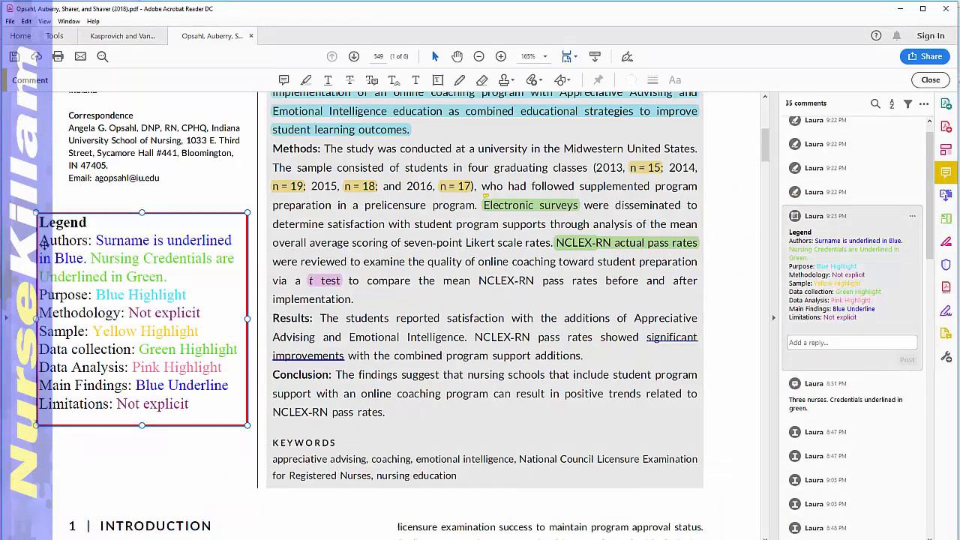
pyautogui.press('ctrl+c')
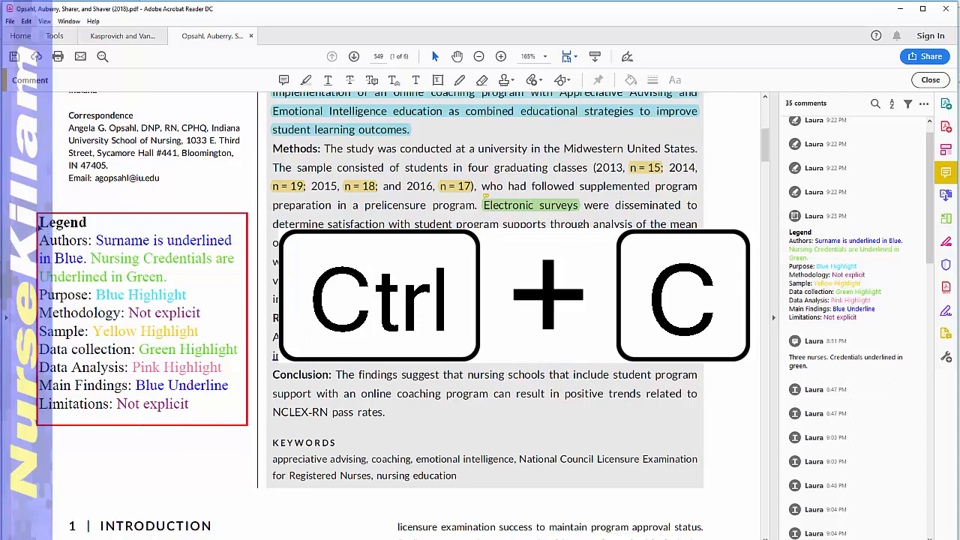
pyautogui.click(120, 35)
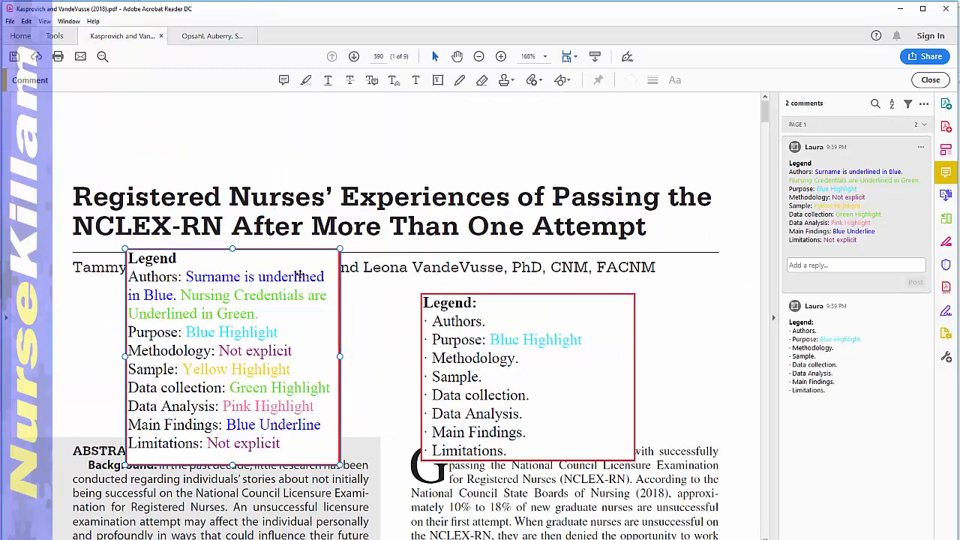
pyautogui.press('ctrl+v')
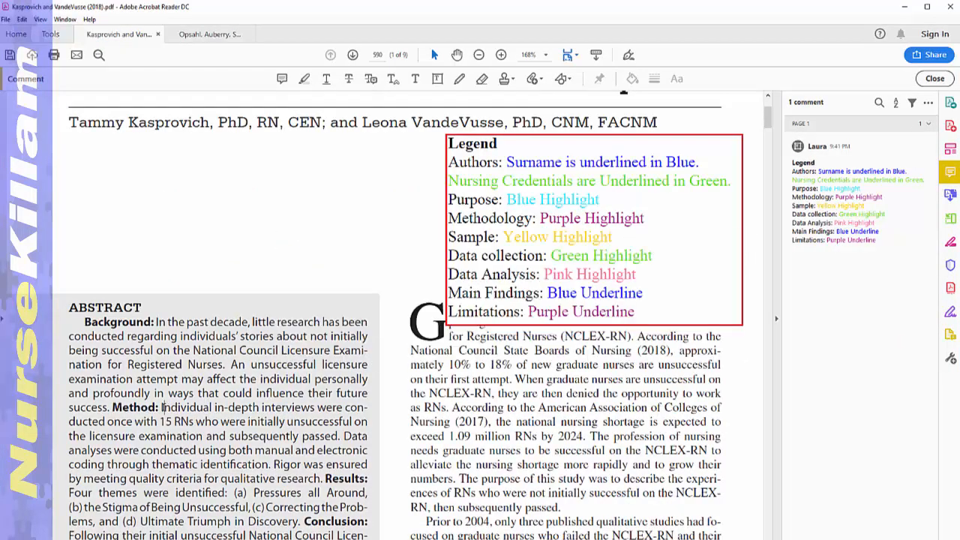
# Highlight 'Individual in-depth interviews' in the abstract and add the comment 'Data collection'
pyautogui.moveTo(160, 407); pyautogui.dragTo(316, 407)
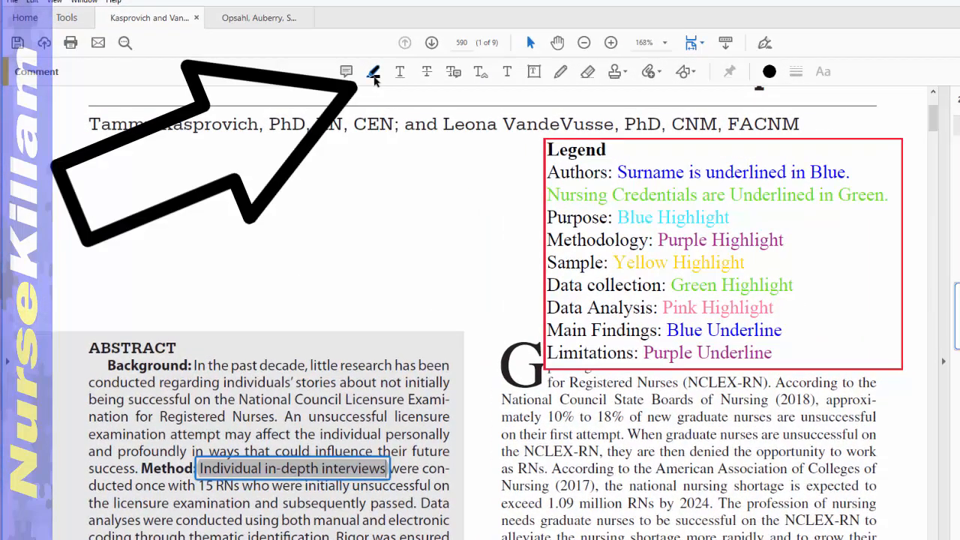
pyautogui.click(769, 71)
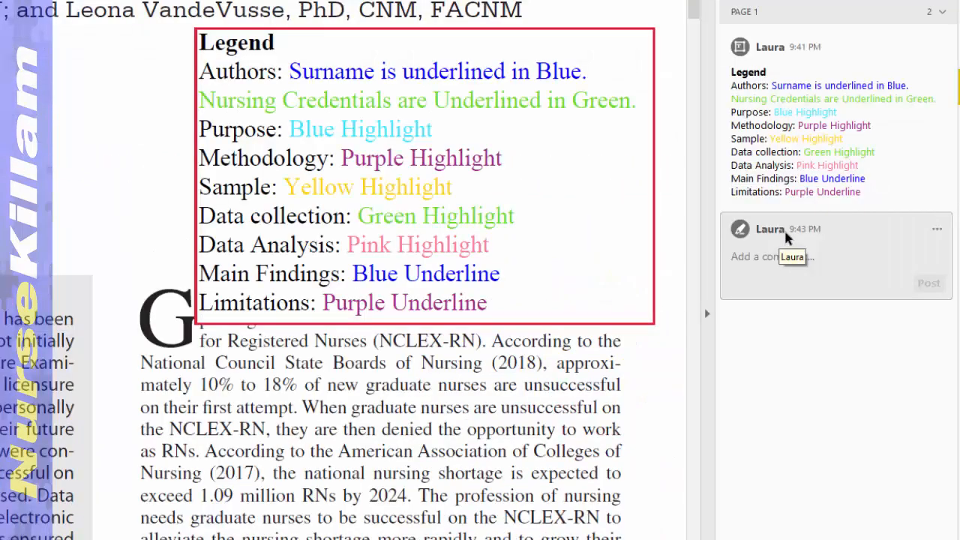
pyautogui.write('D')
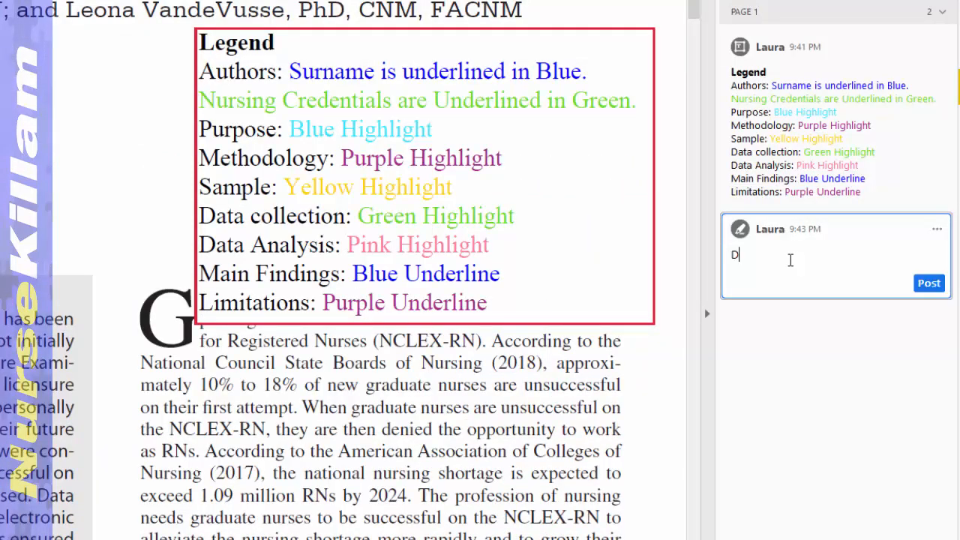
pyautogui.write('ata')
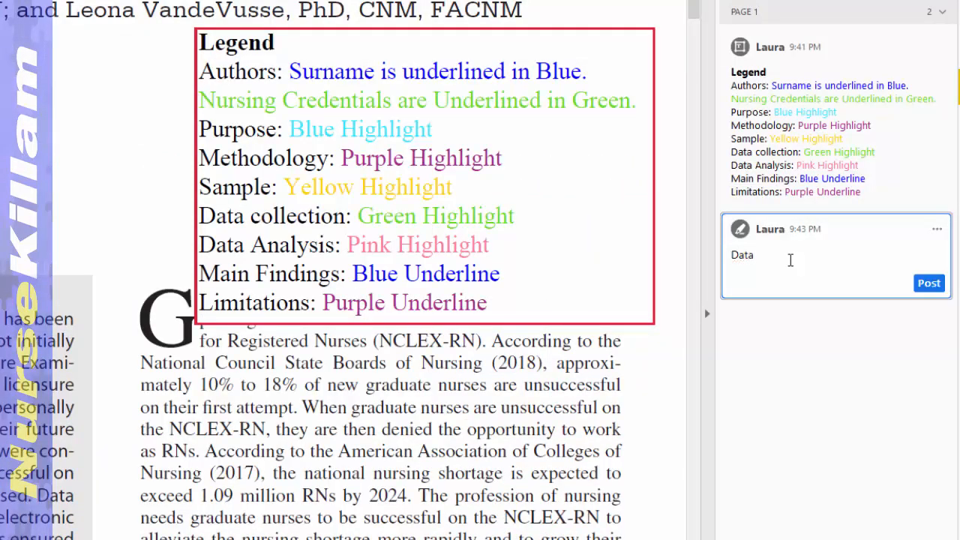
pyautogui.write('c')
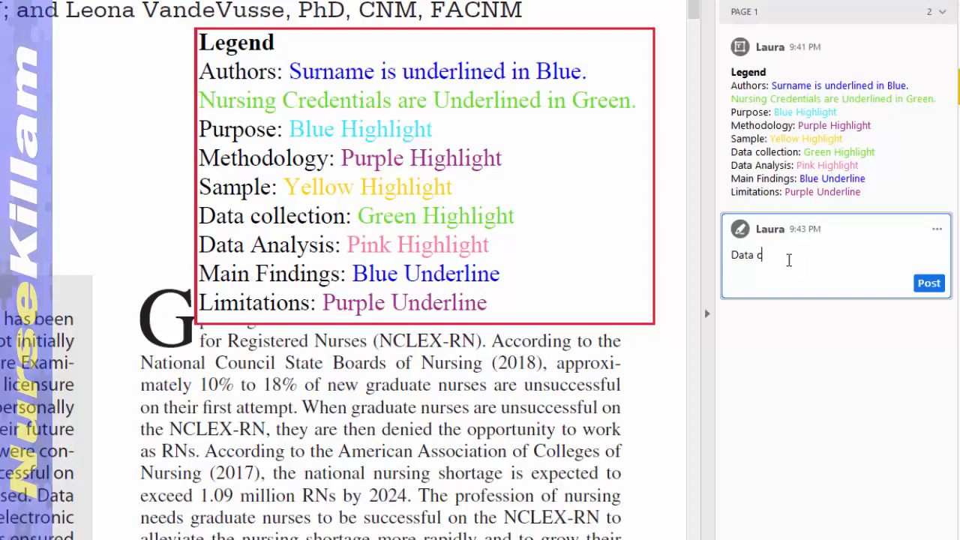
pyautogui.write('ollection')
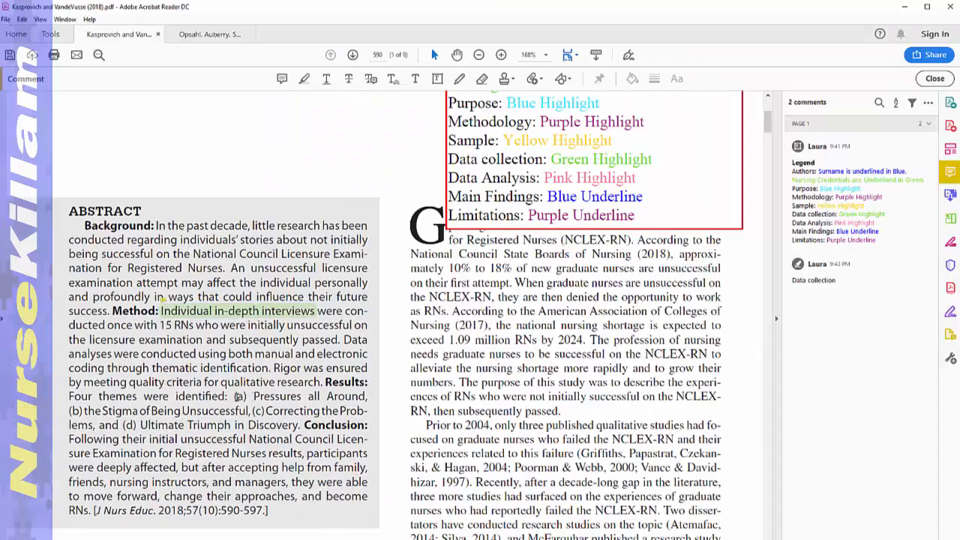
# Underline the four themes under Results in the abstract
pyautogui.moveTo(232, 396); pyautogui.dragTo(298, 424)
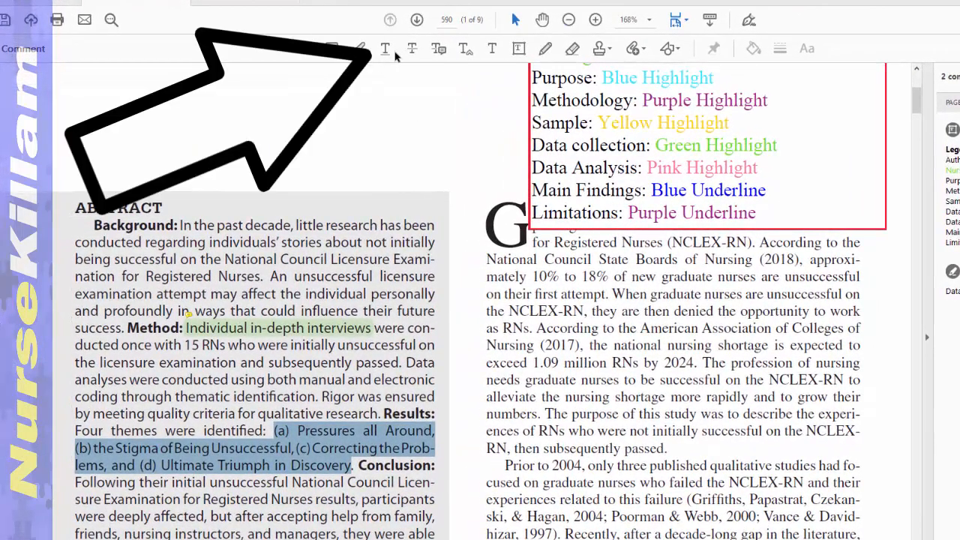
pyautogui.click(754, 48)
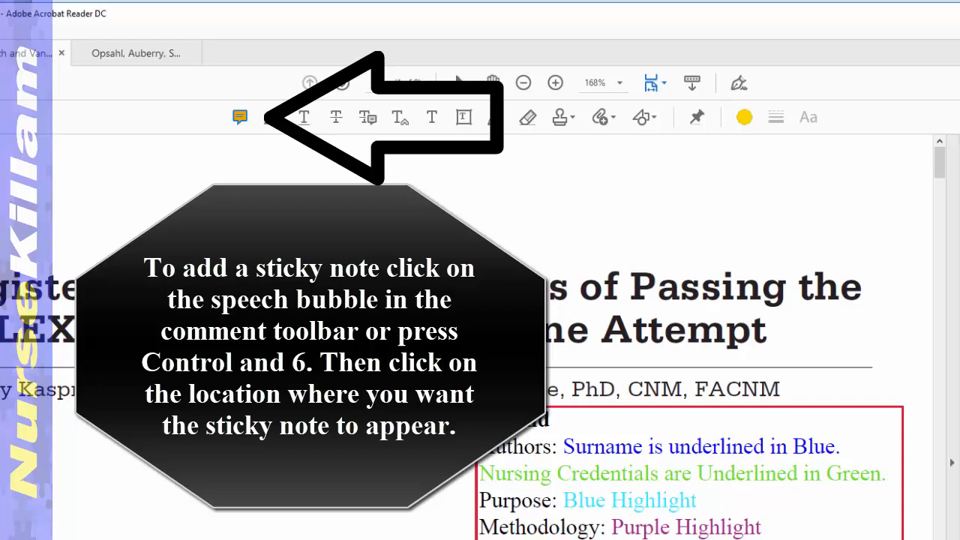
# Place a sticky note near CNM by the authors
pyautogui.click(636, 366)
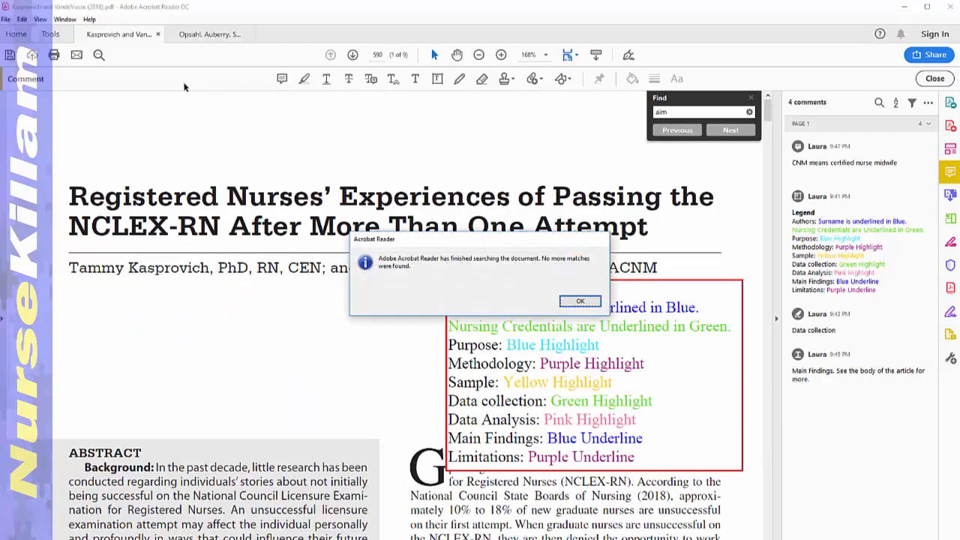
# Dismiss the 'No more matches' notice for 'aim' and search for 'purpose'
pyautogui.click(579, 300)
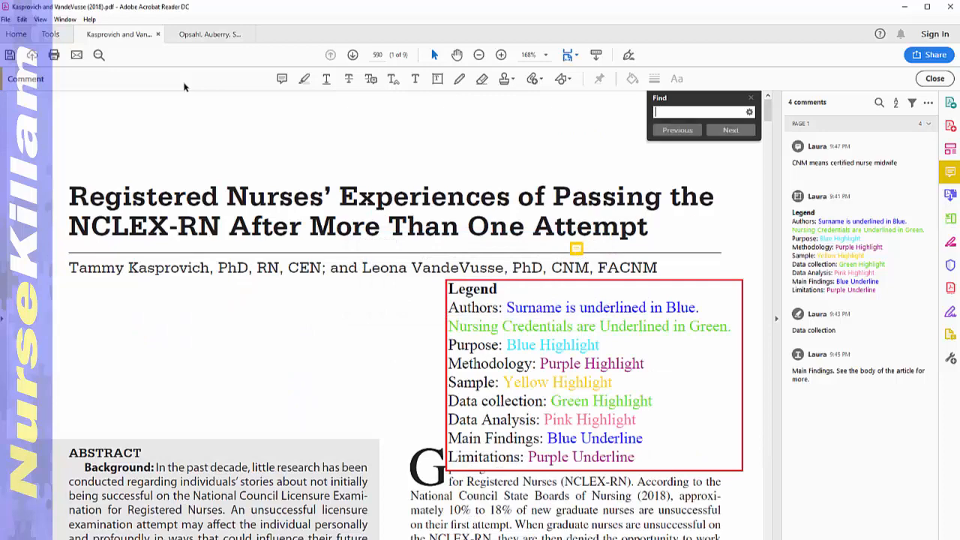
pyautogui.write('purpose')
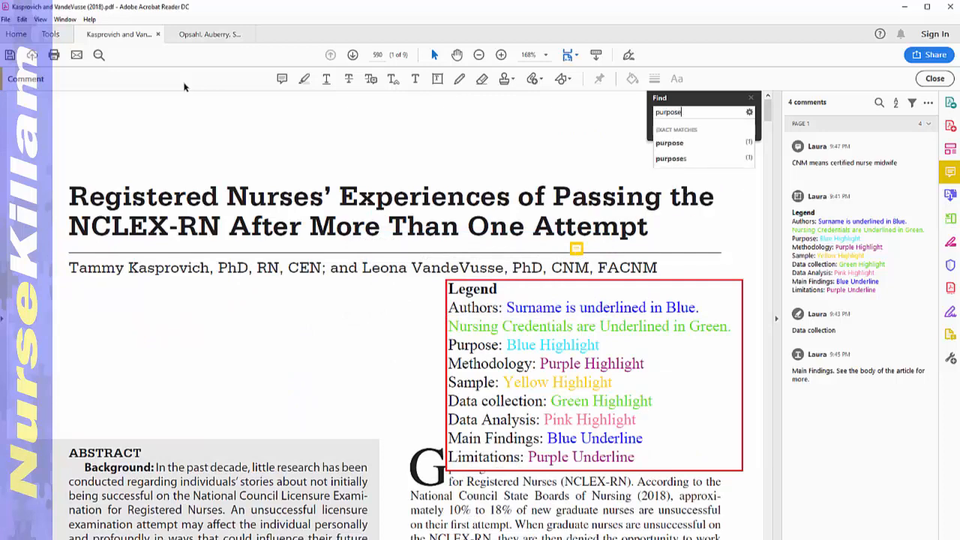